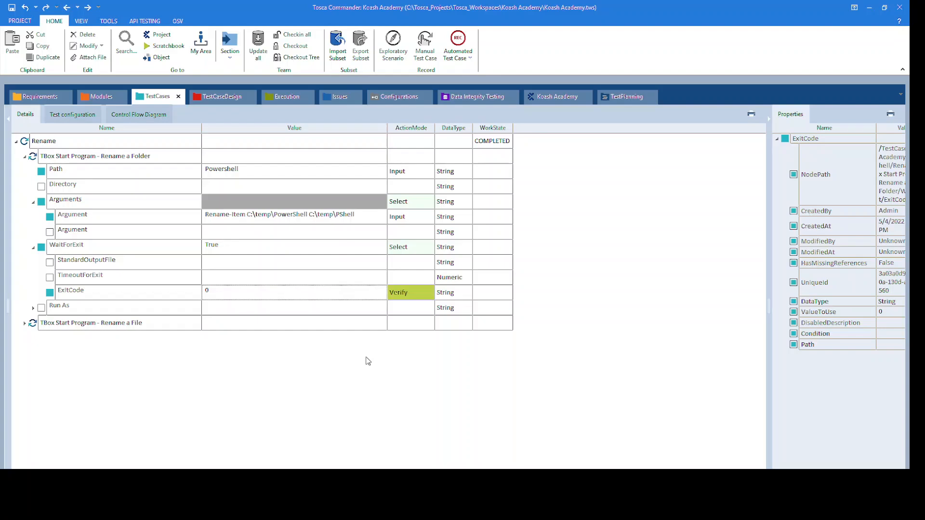
pyautogui.moveTo(307, 435)
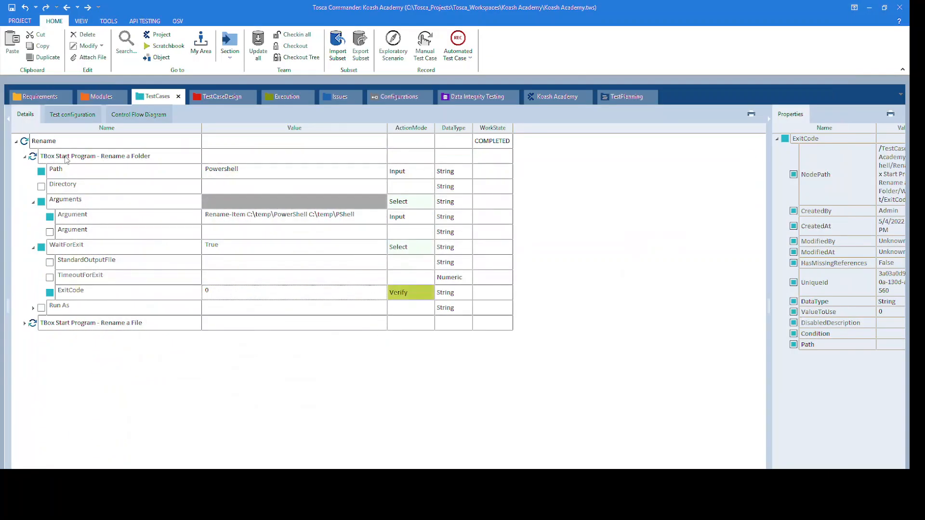
# Step: Review the Rename a Folder step's Path Powershell and its Rename-Item C:\temp\PowerShell C:\temp\PShell argument
pyautogui.click(96, 156)
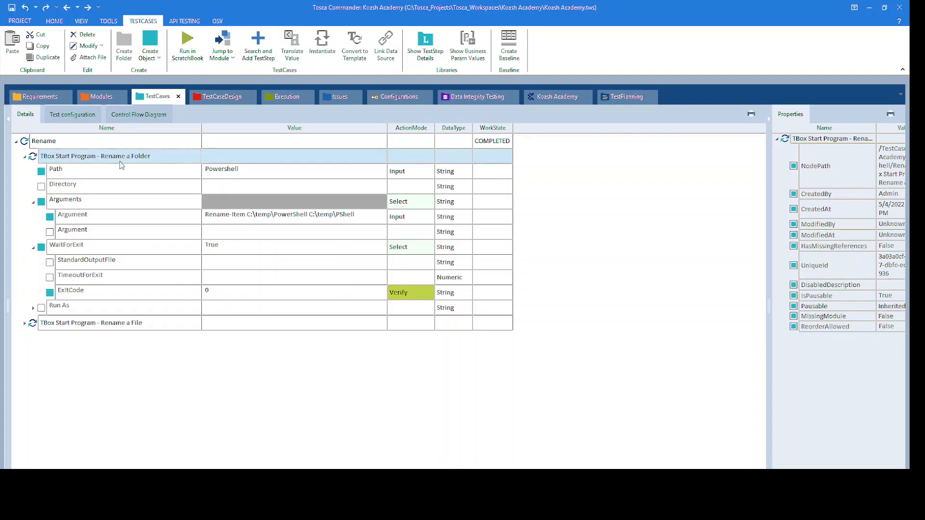
pyautogui.moveTo(123, 183)
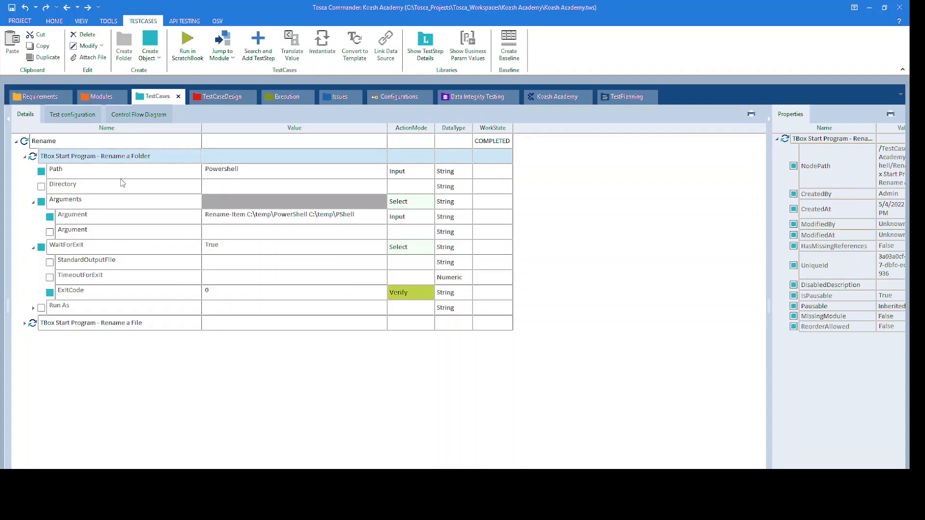
pyautogui.click(67, 169)
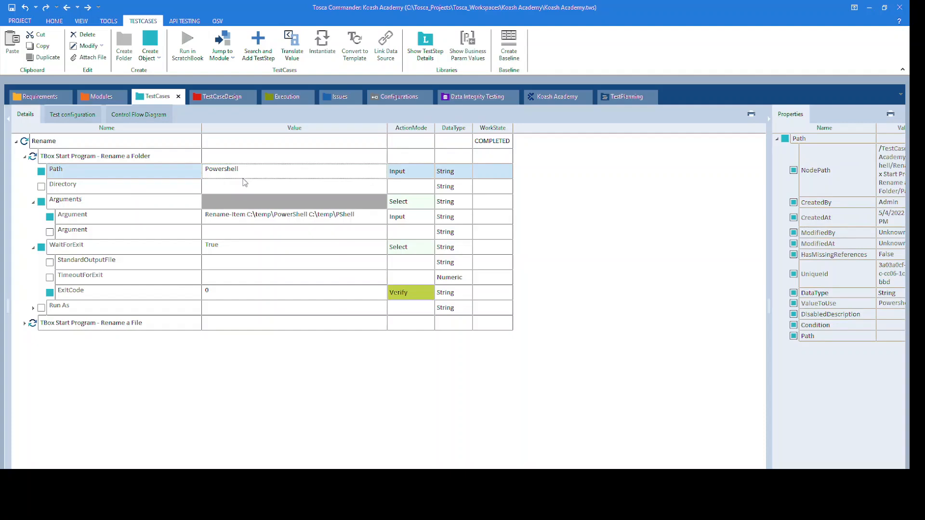
pyautogui.click(71, 215)
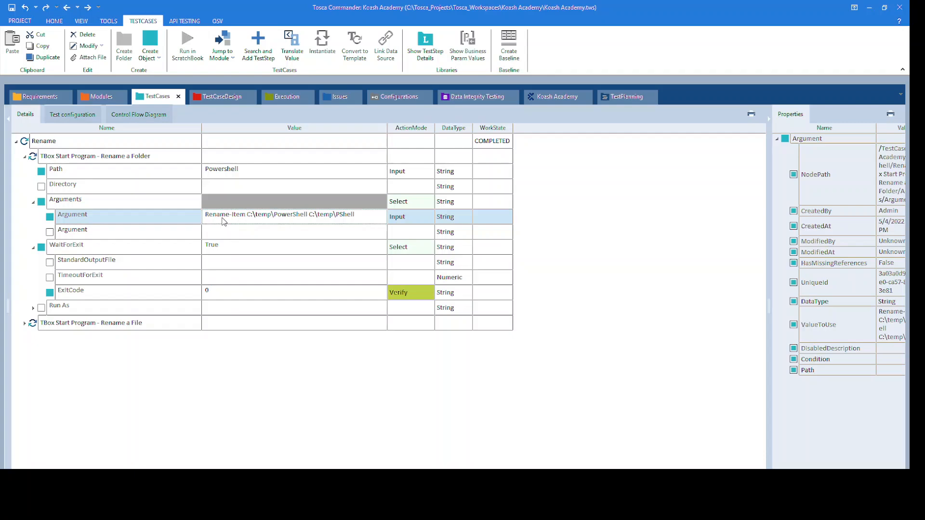
pyautogui.moveTo(251, 224)
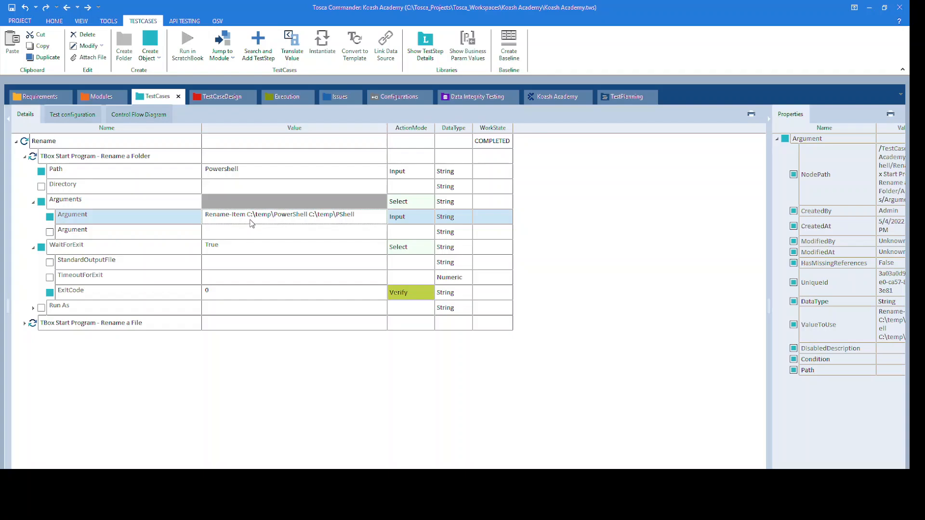
pyautogui.moveTo(310, 216)
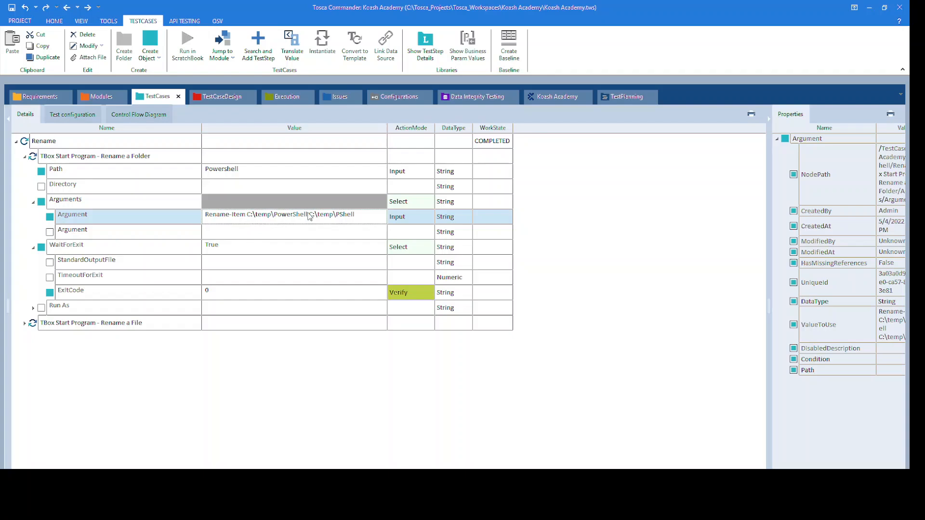
pyautogui.moveTo(313, 222)
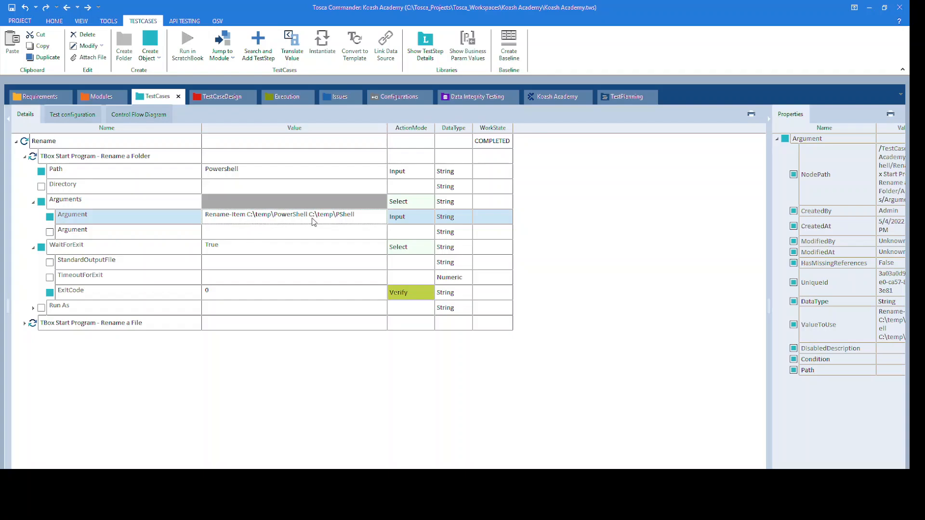
pyautogui.moveTo(340, 218)
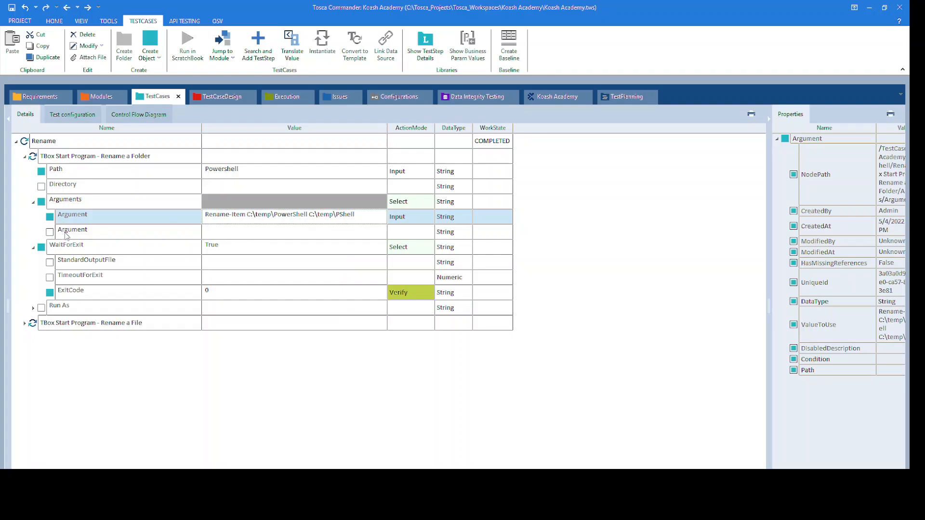
# Step: Confirm WaitForExit is True and ExitCode 0 is set with the Verify action
pyautogui.click(66, 245)
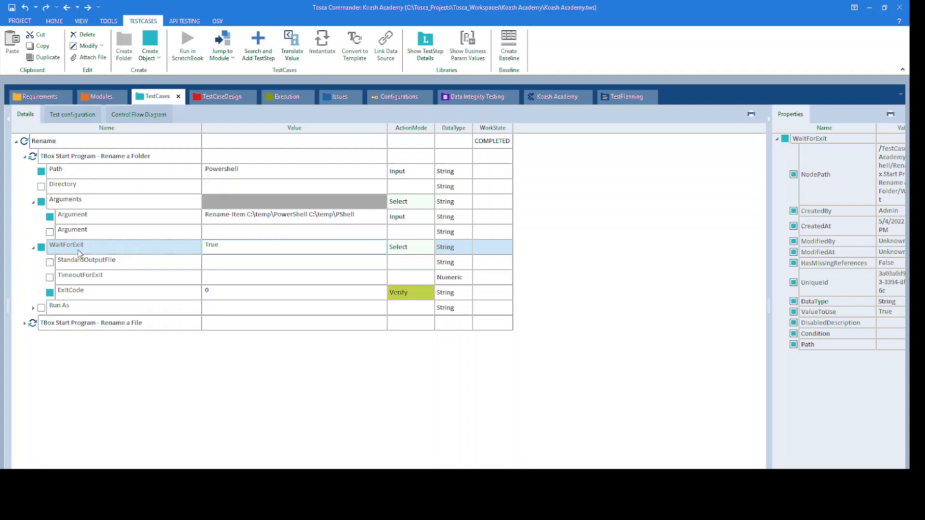
pyautogui.moveTo(203, 298)
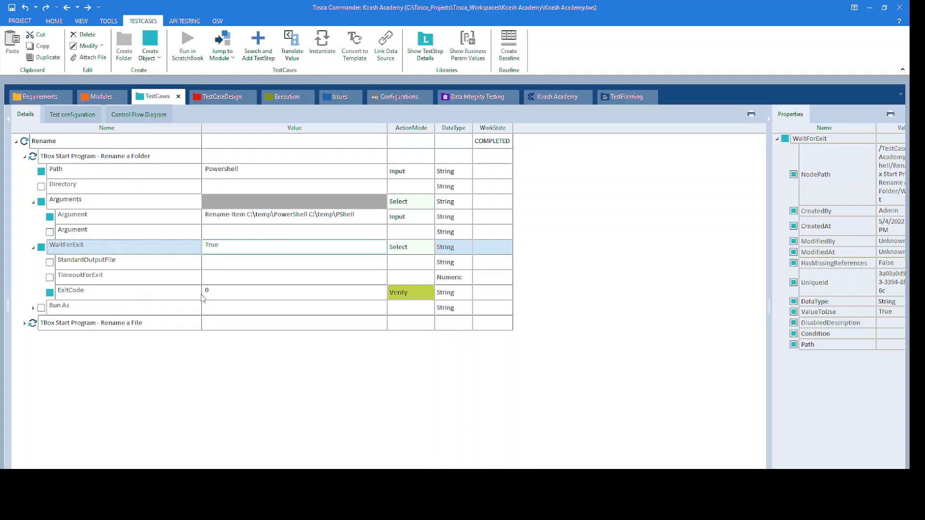
pyautogui.click(71, 290)
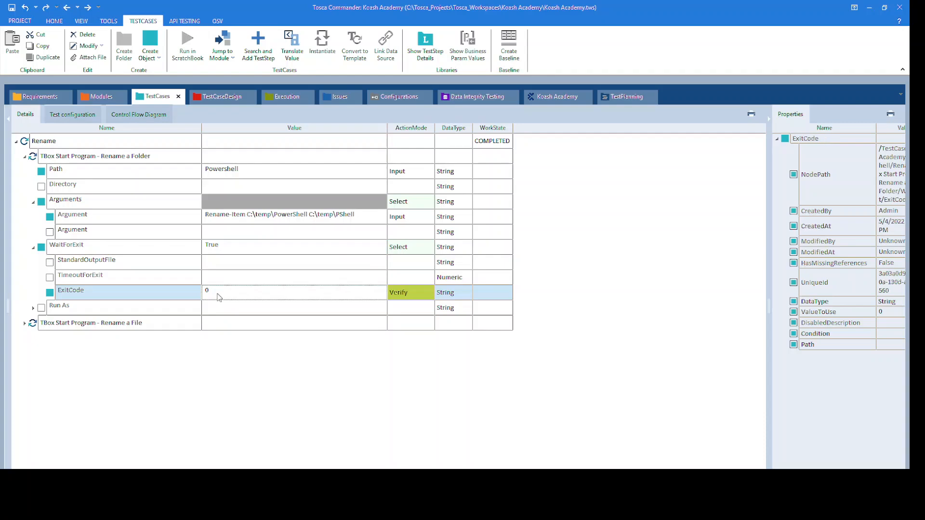
pyautogui.moveTo(154, 241)
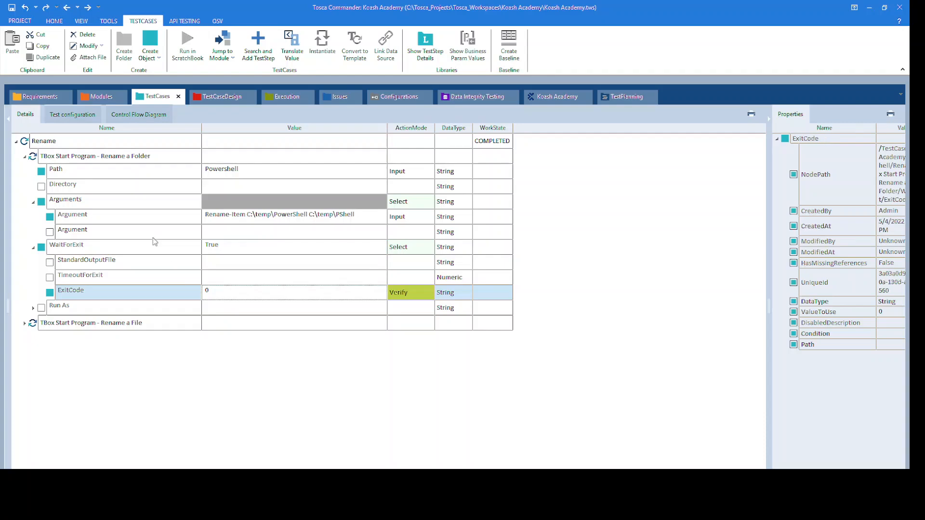
pyautogui.click(66, 245)
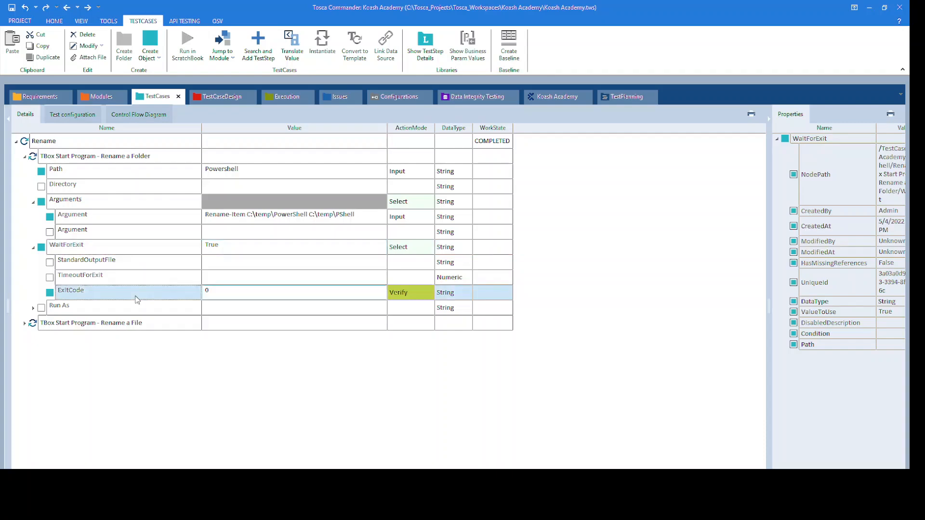
pyautogui.click(71, 290)
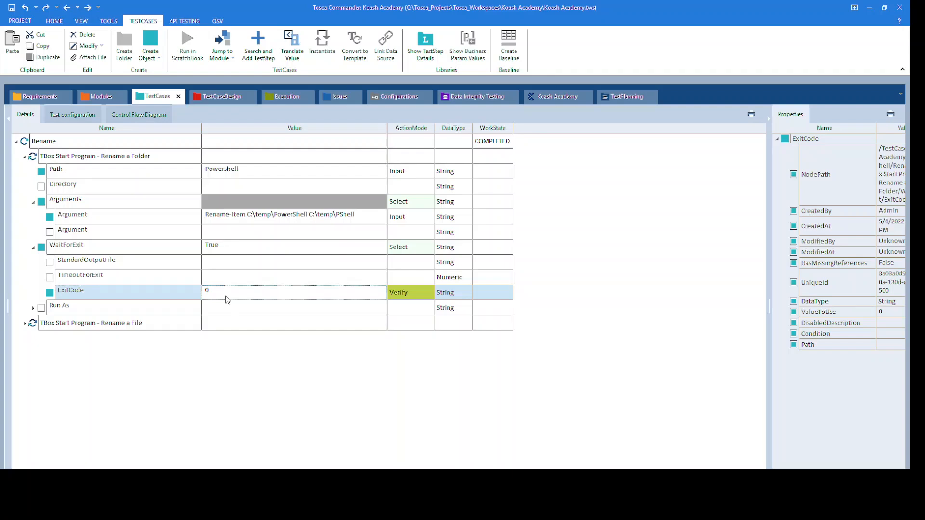
pyautogui.moveTo(219, 296)
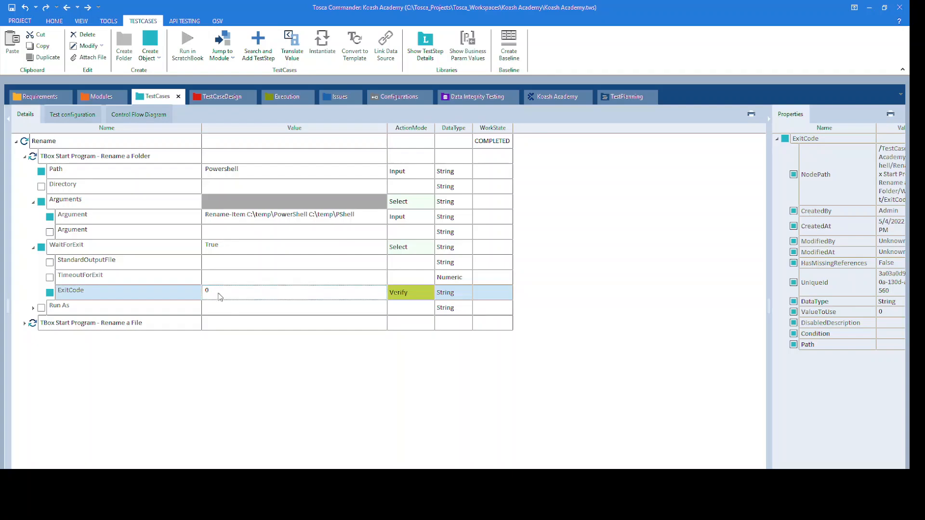
pyautogui.click(66, 245)
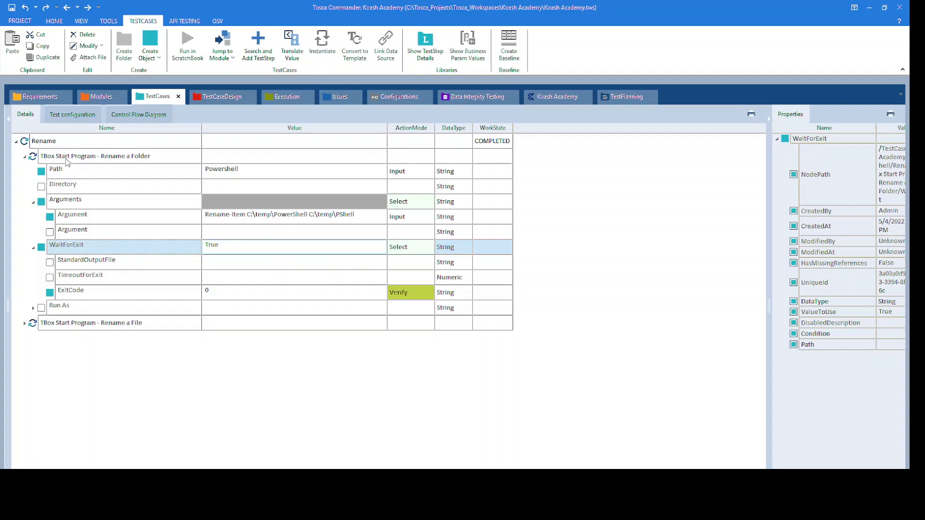
# Step: Run the folder rename step in ScratchBook and read the ExitCode result's Loginfo
pyautogui.rightClick(94, 156)
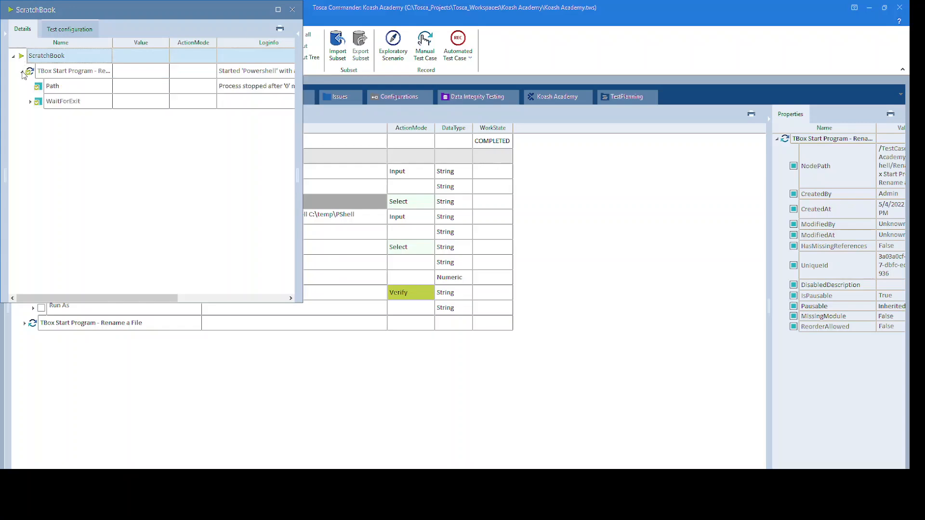
pyautogui.click(30, 101)
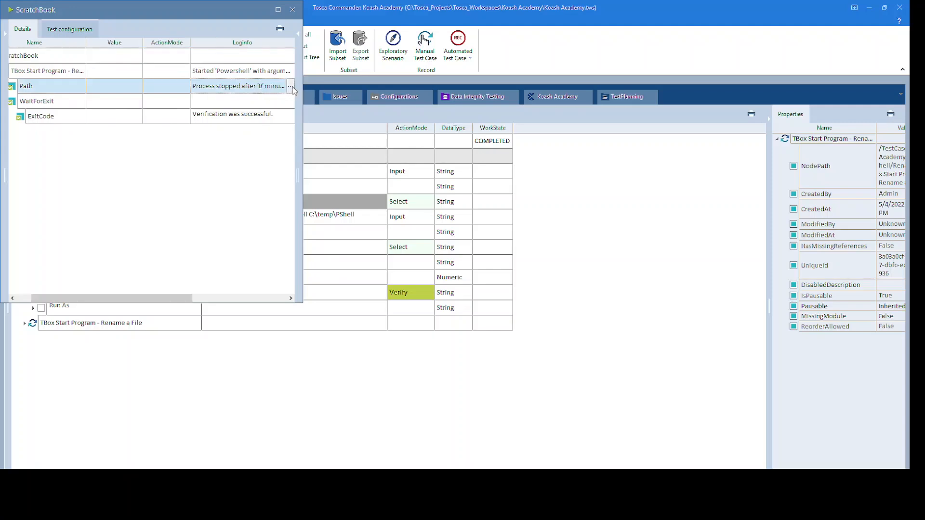
pyautogui.click(291, 86)
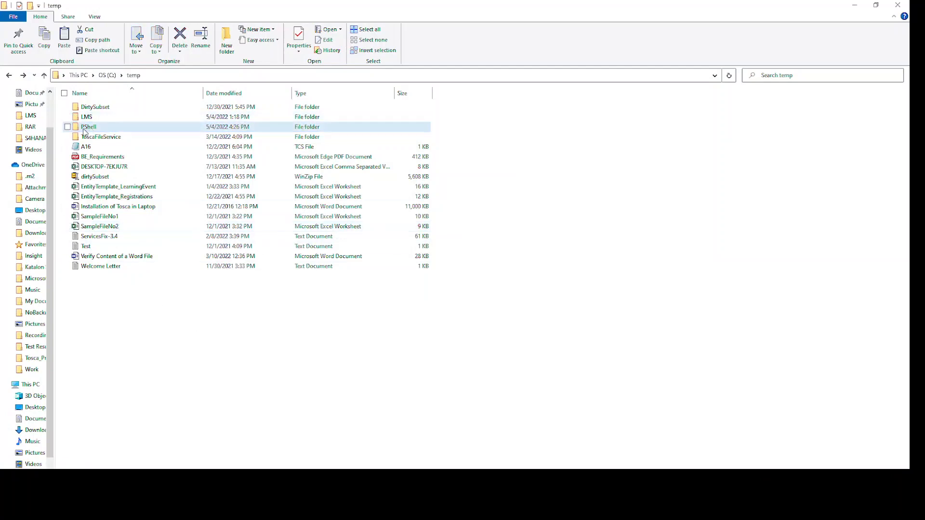
pyautogui.moveTo(100, 131)
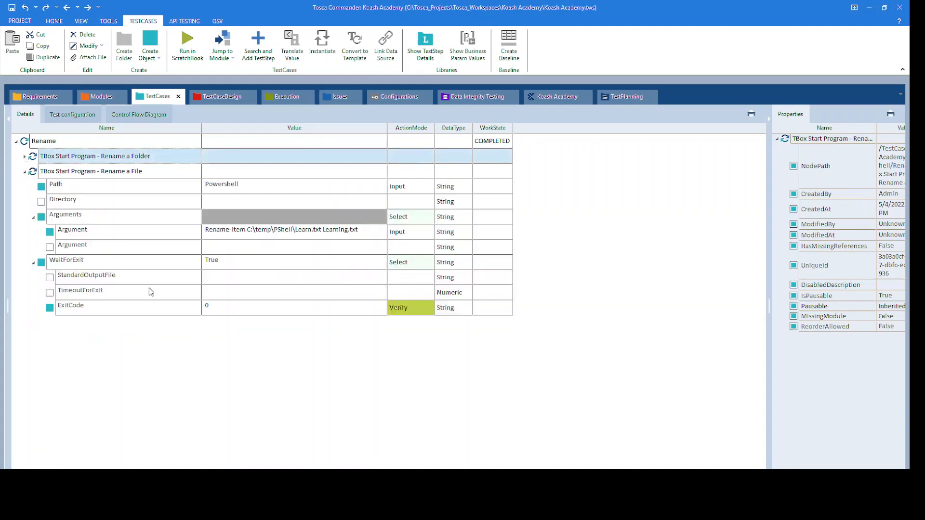
# Step: Edit the Rename a File argument to Rename-Item C:\temp\PShell\Learn.txt Learning.txt
pyautogui.click(54, 21)
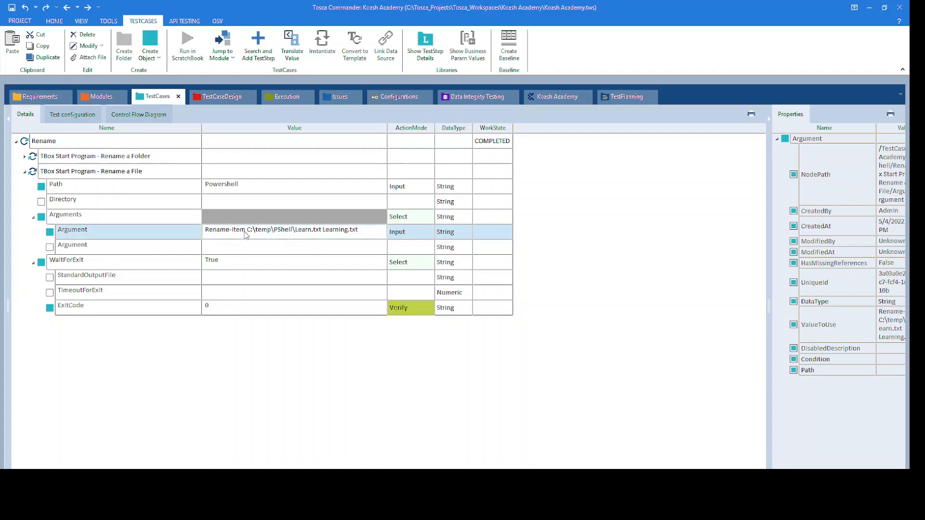
pyautogui.moveTo(320, 236)
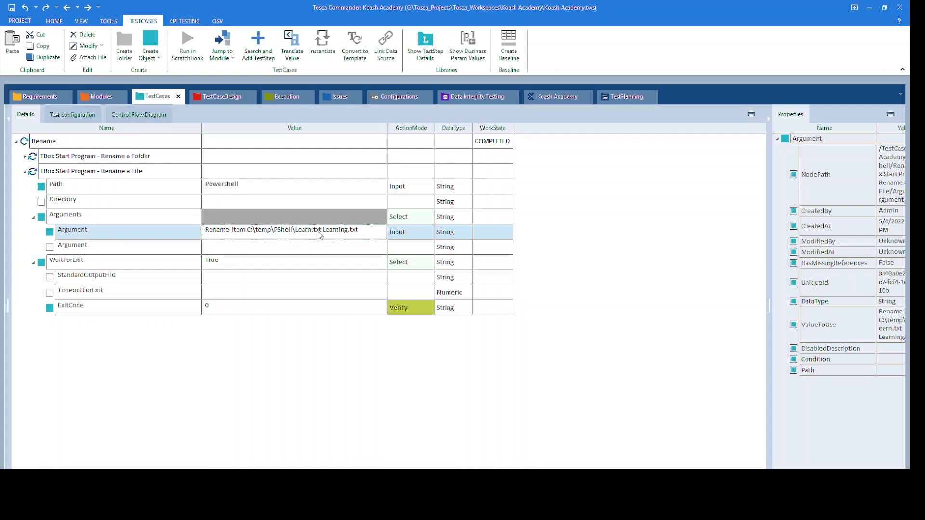
pyautogui.moveTo(335, 236)
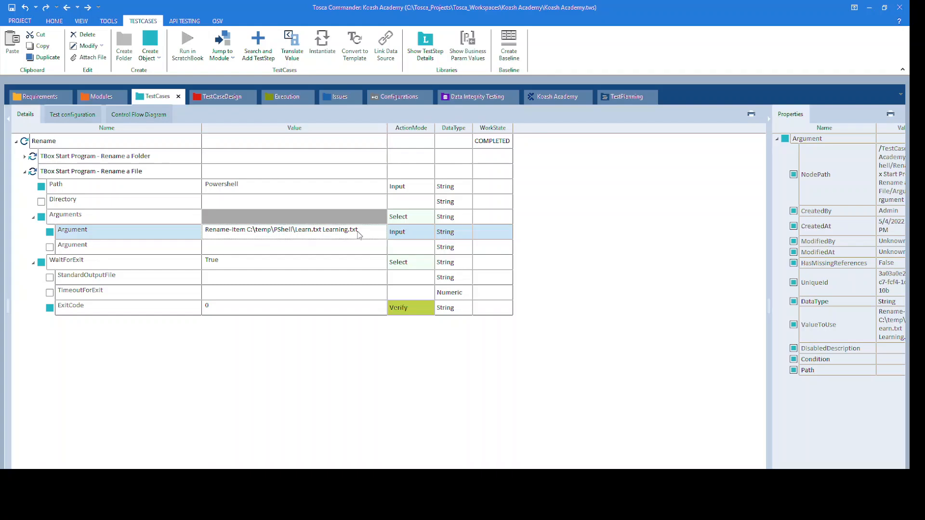
pyautogui.click(54, 20)
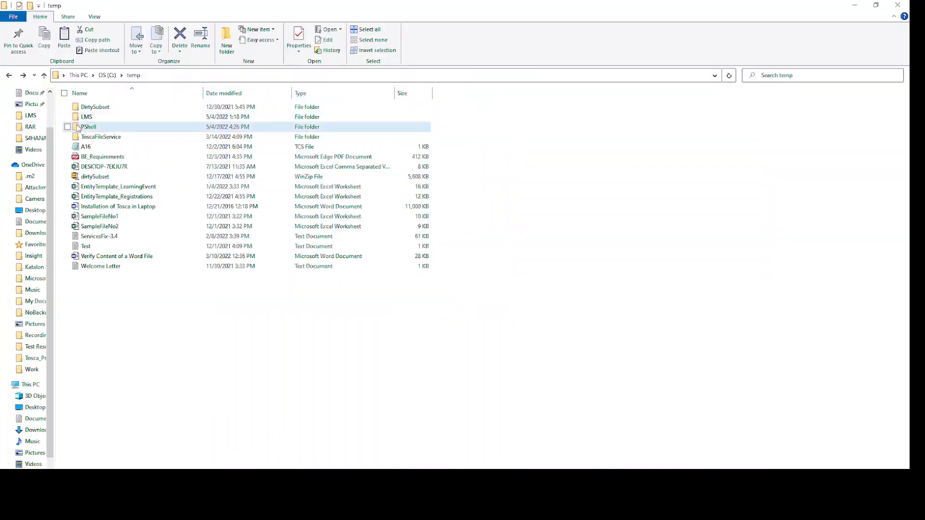
# Step: Go into the PShell folder inside C:\temp
pyautogui.doubleClick(88, 127)
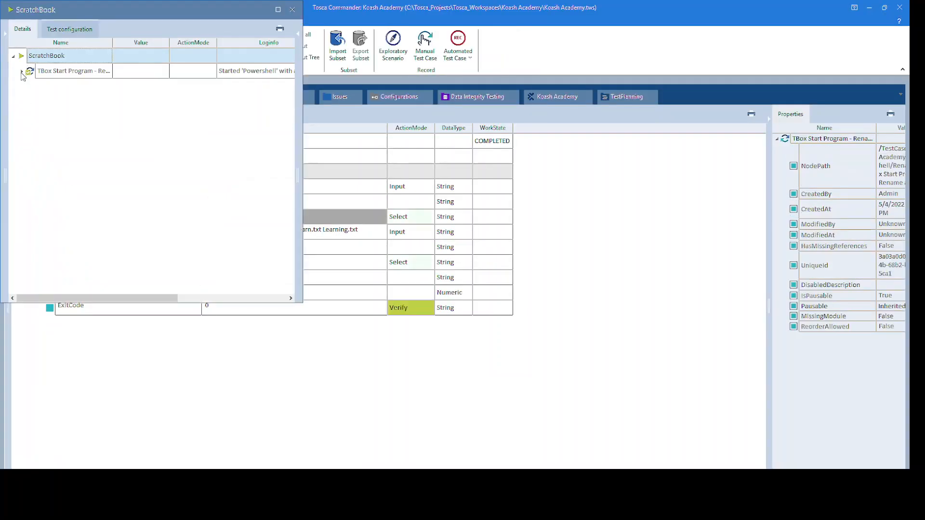
# Step: Check the file rename run's ExitCode passed with 0 and close the ScratchBook results
pyautogui.click(20, 71)
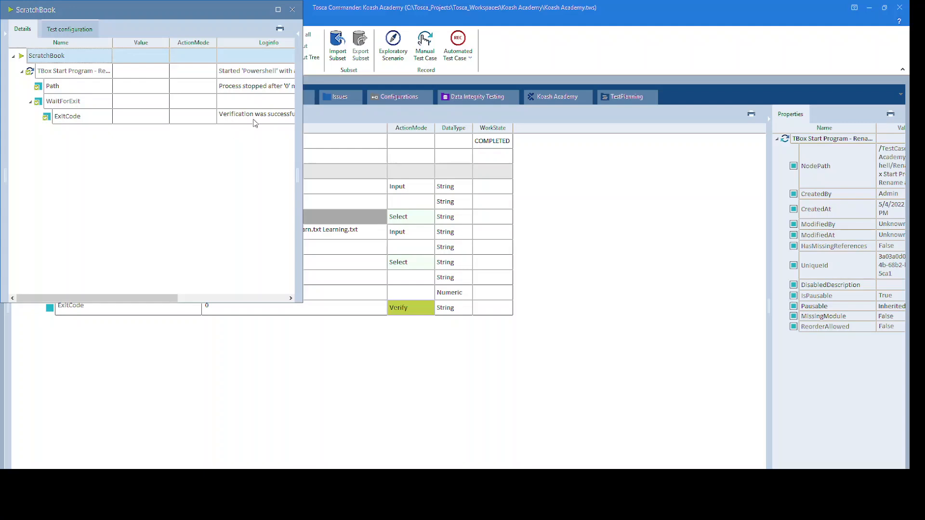
pyautogui.click(251, 113)
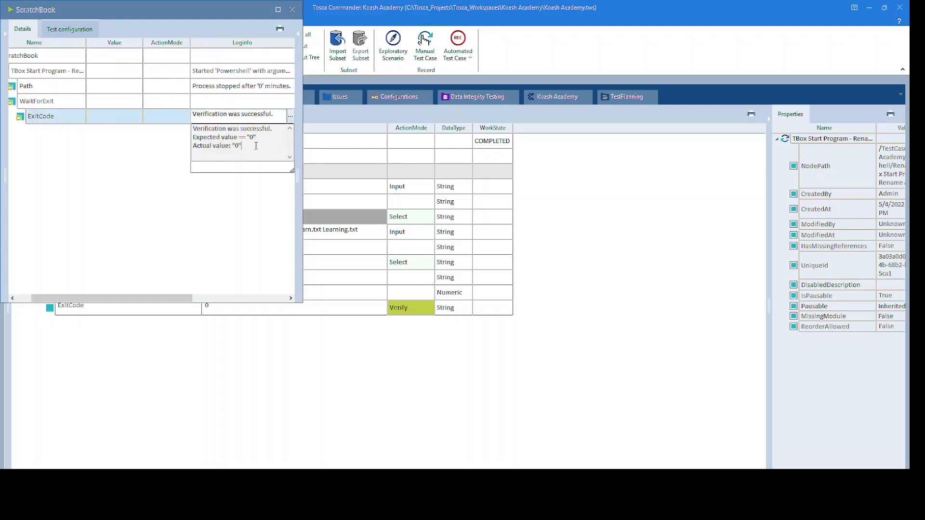
pyautogui.moveTo(292, 10)
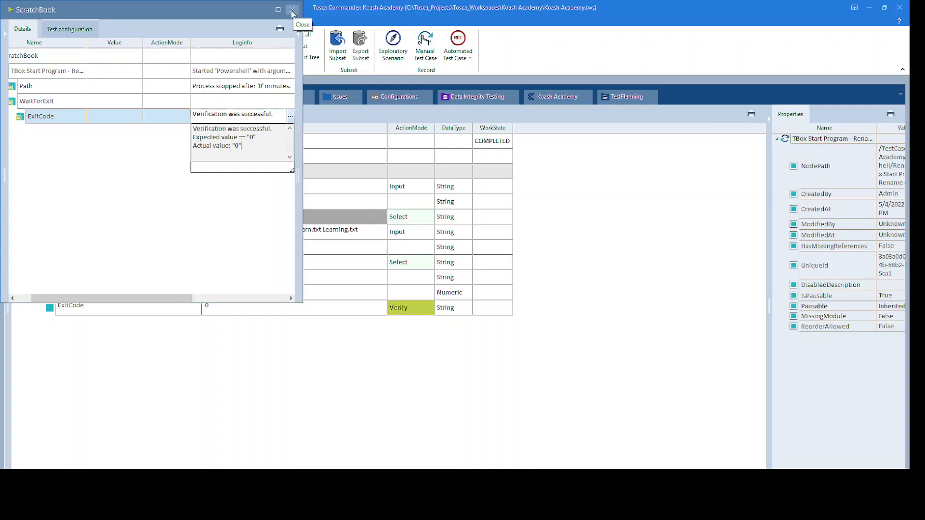
pyautogui.click(292, 11)
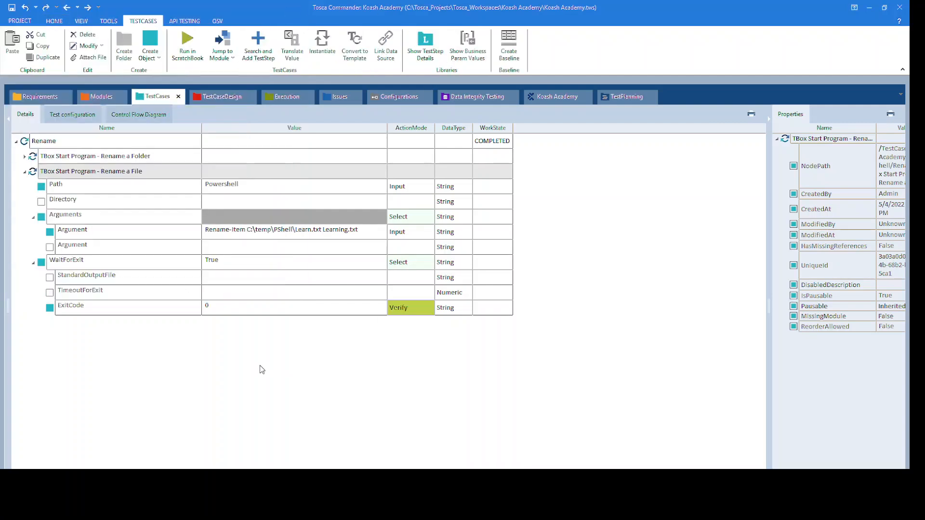
pyautogui.click(55, 21)
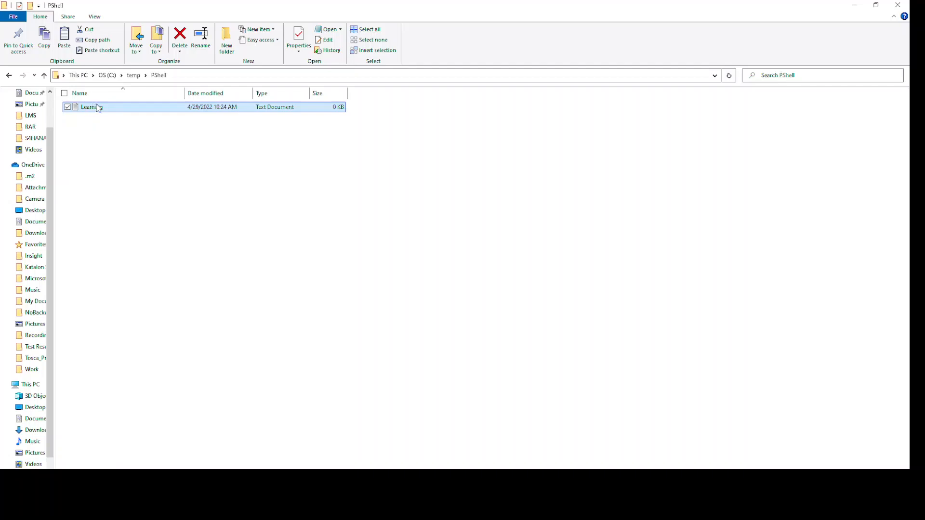
pyautogui.moveTo(387, 467)
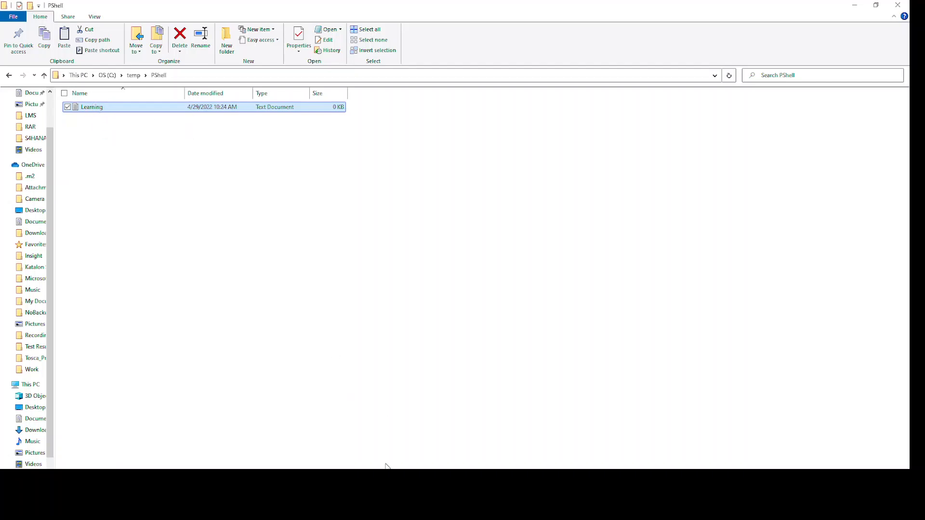
pyautogui.moveTo(389, 446)
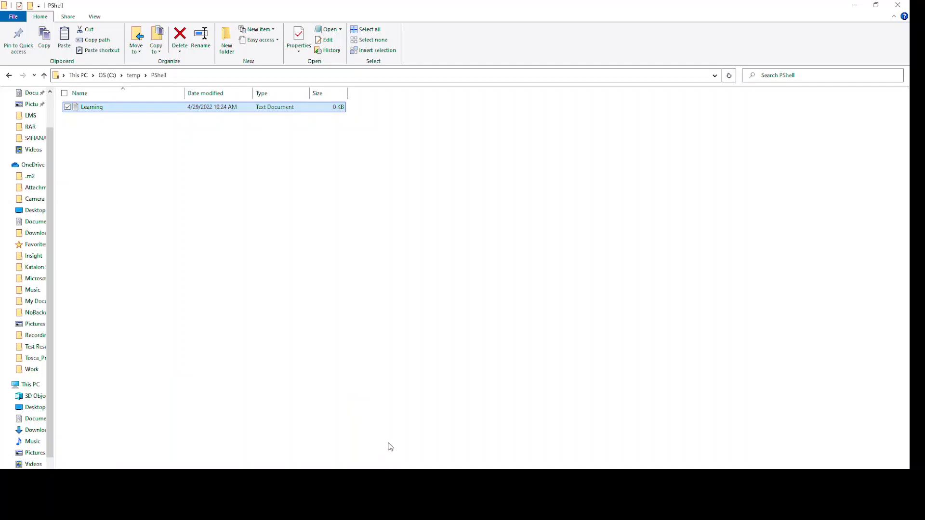